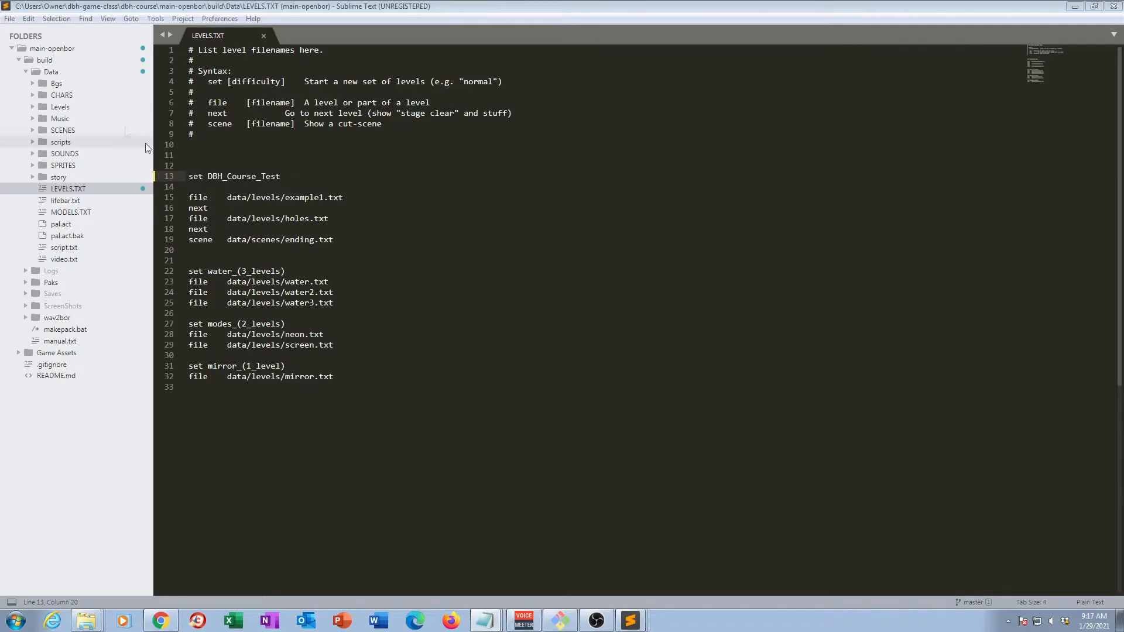
{"action": "mouse_move", "coordinate": [52, 75]}
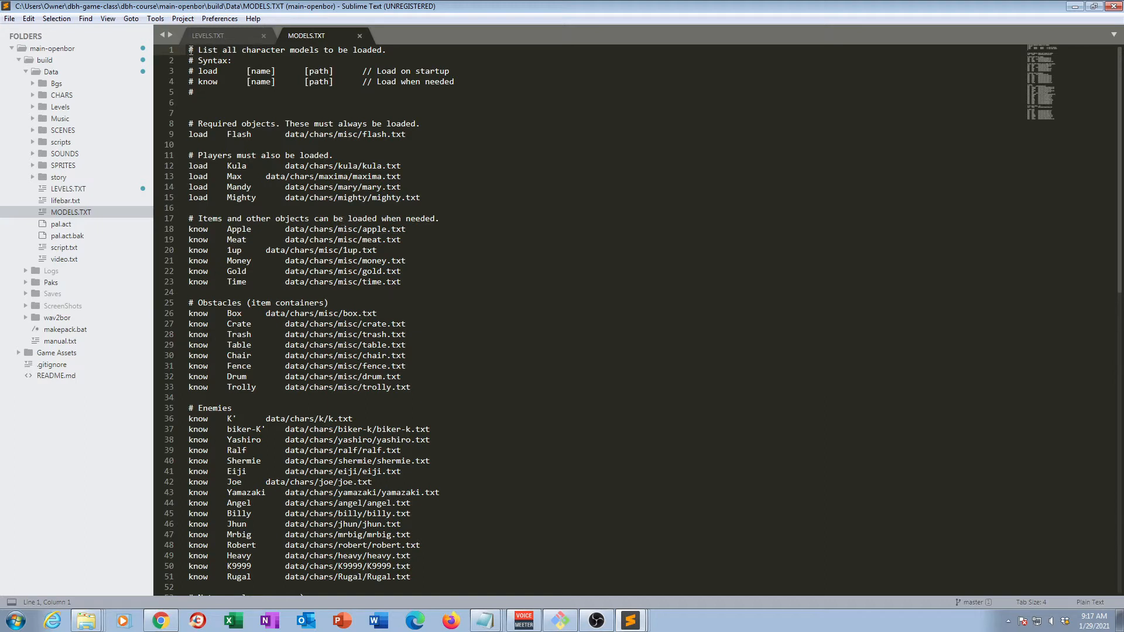
{"action": "left_click_drag", "start_coordinate": [188, 49], "coordinate": [232, 60]}
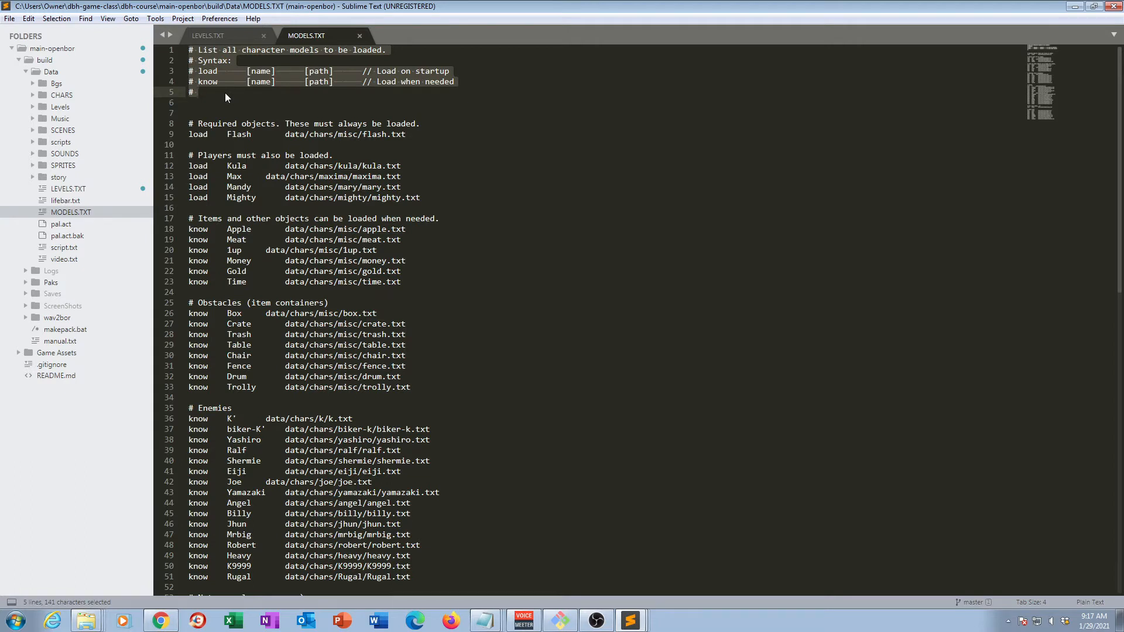
{"action": "mouse_move", "coordinate": [365, 100]}
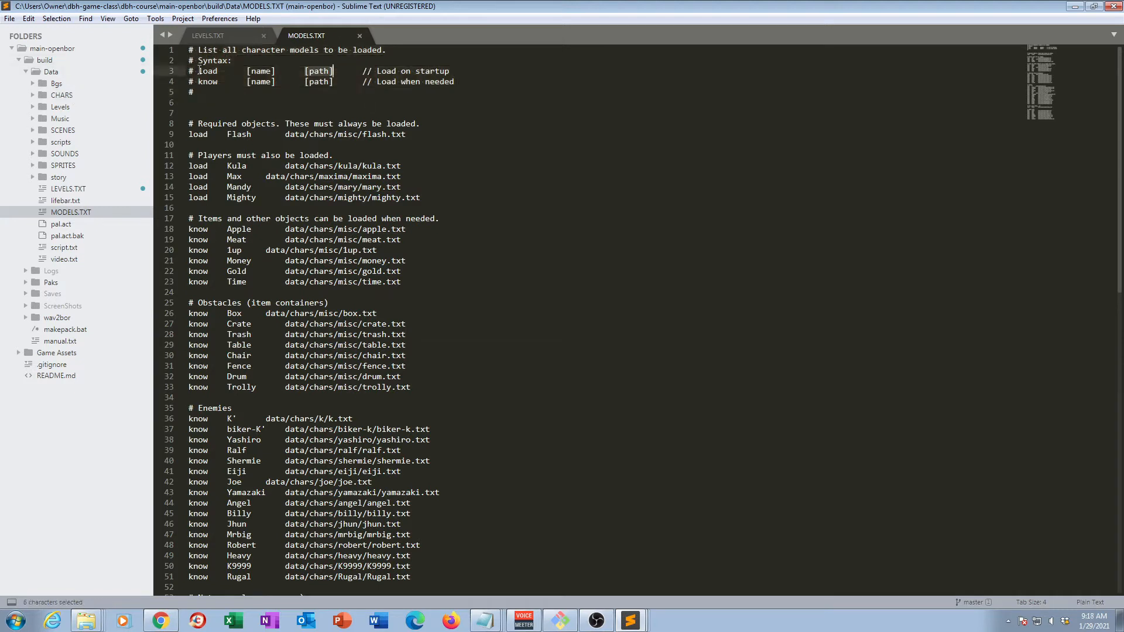
{"action": "double_click", "coordinate": [207, 70]}
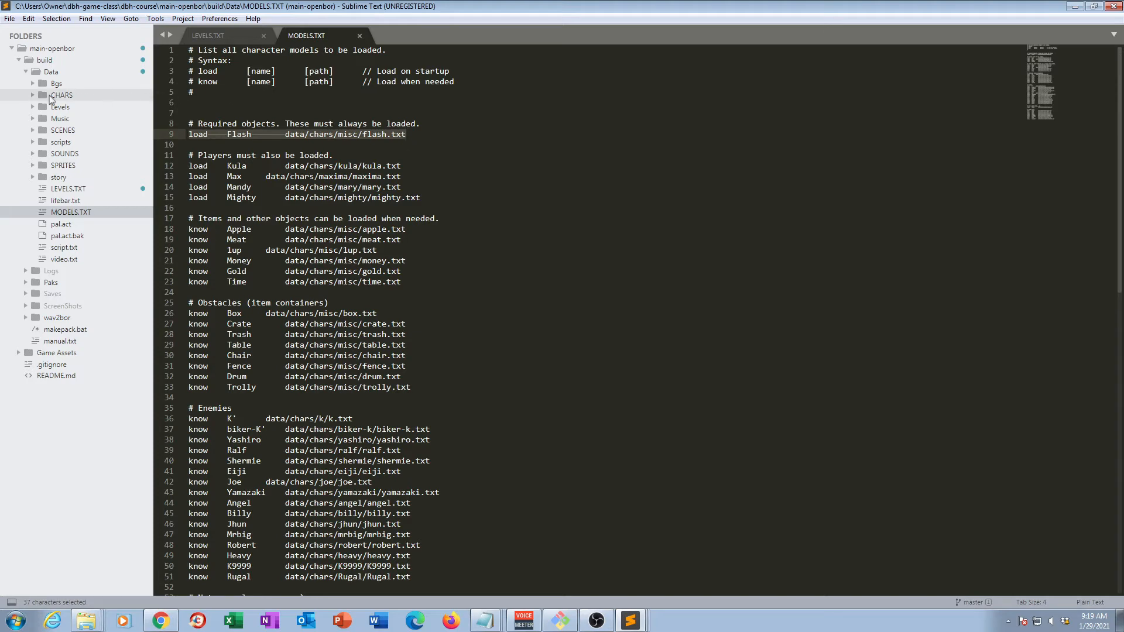
{"action": "left_click", "coordinate": [63, 95]}
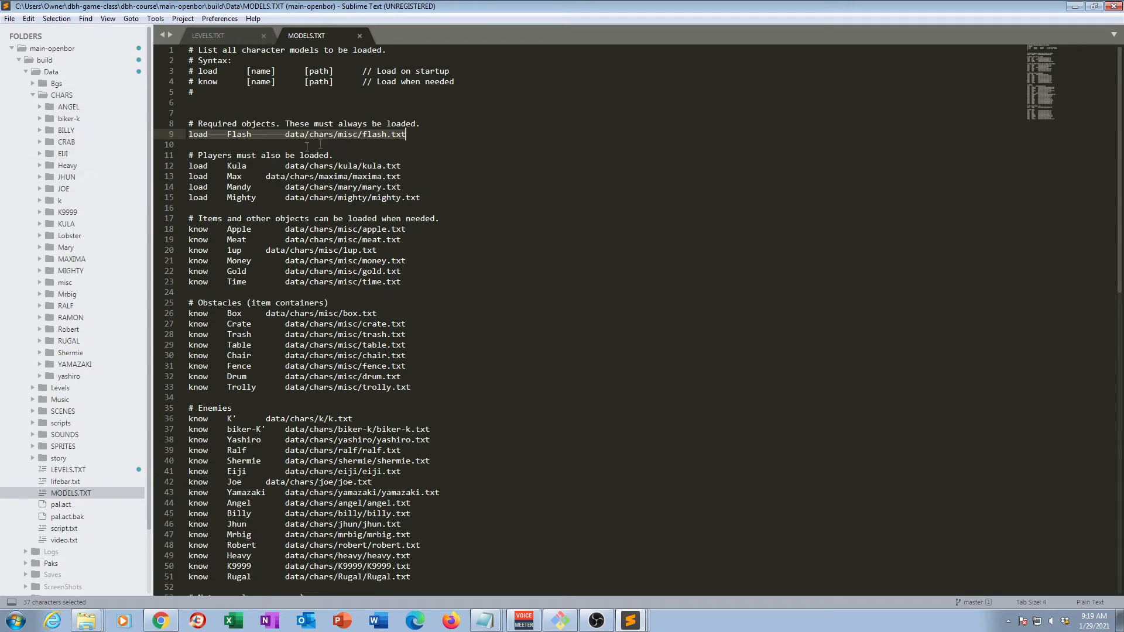
{"action": "left_click", "coordinate": [64, 282]}
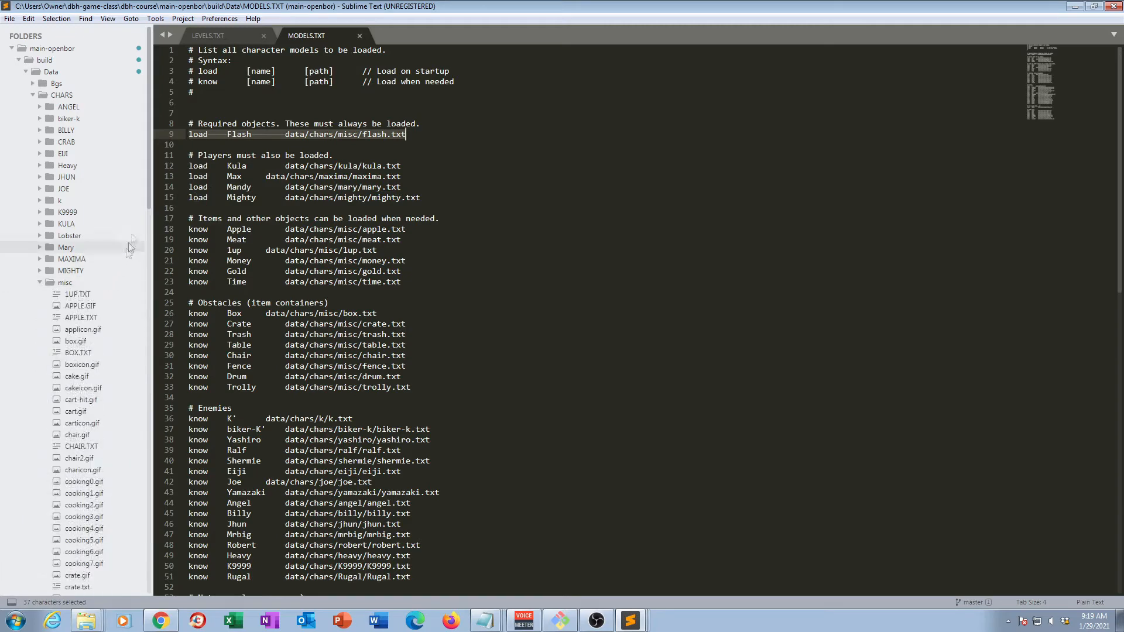
{"action": "scroll", "scroll_direction": "down", "scroll_amount": 3}
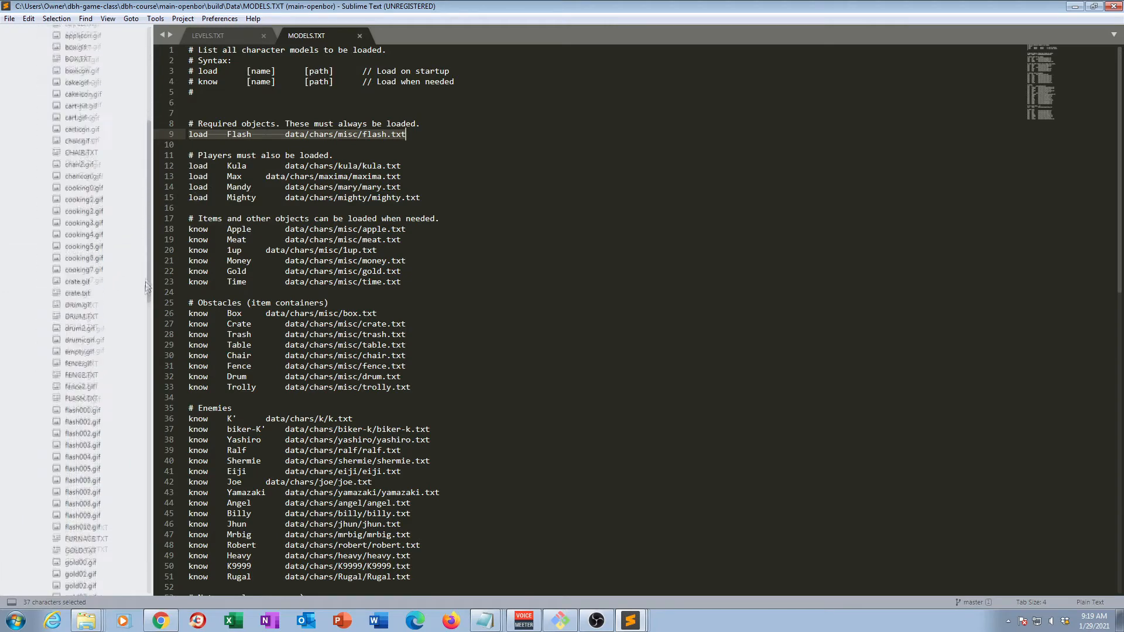
{"action": "scroll", "scroll_direction": "down", "scroll_amount": 3}
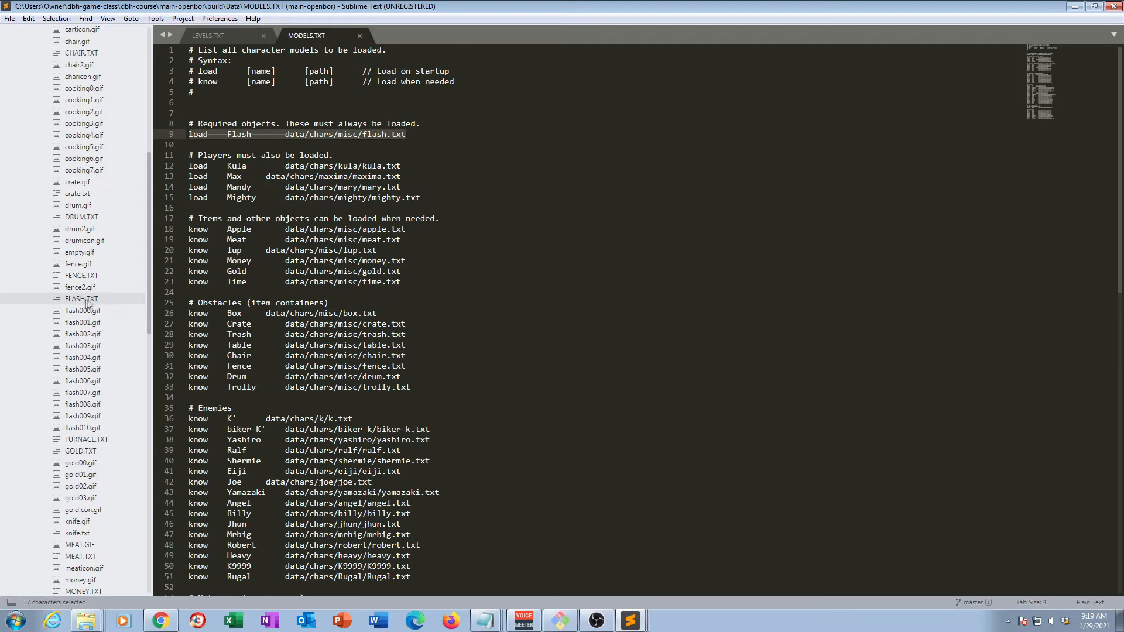
{"action": "scroll", "scroll_direction": "up", "scroll_amount": 3}
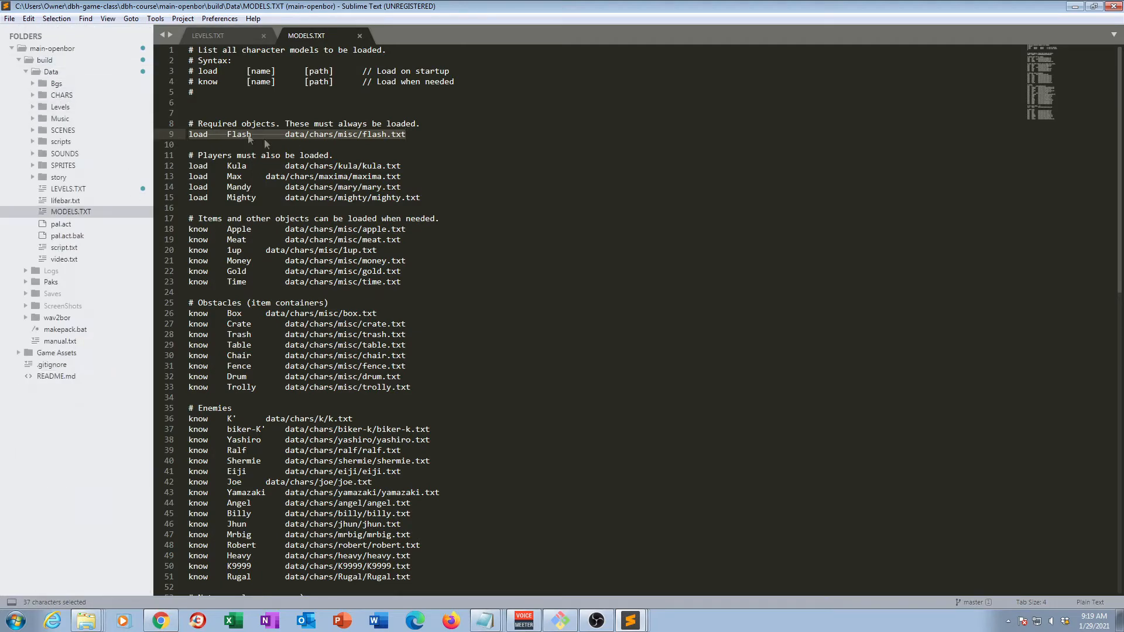
{"action": "left_click", "coordinate": [405, 134]}
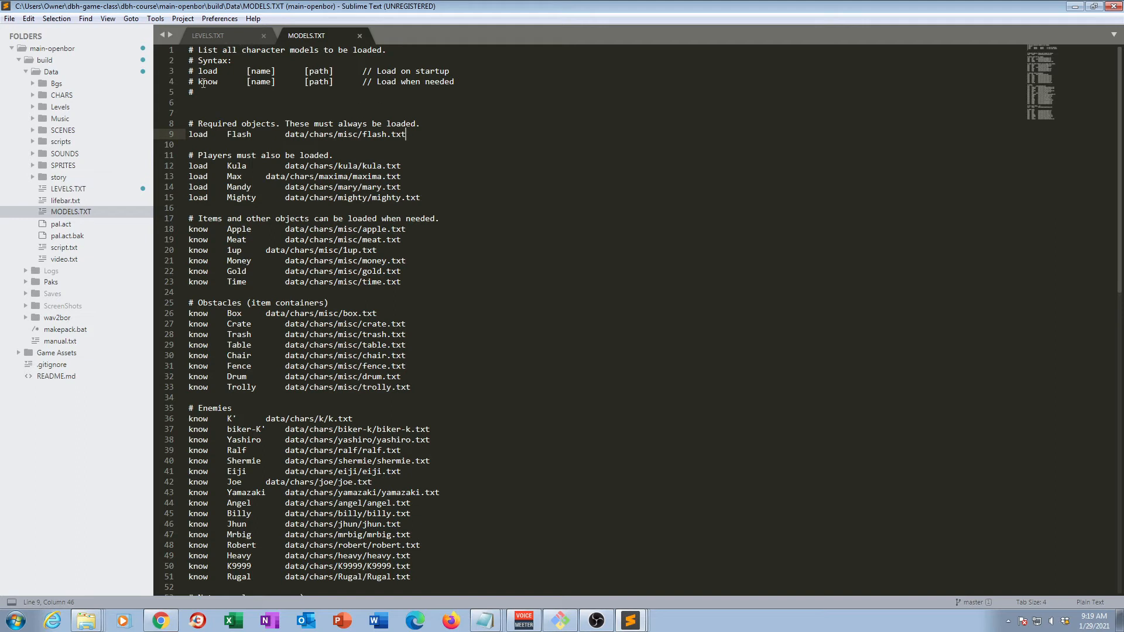
{"action": "double_click", "coordinate": [207, 81]}
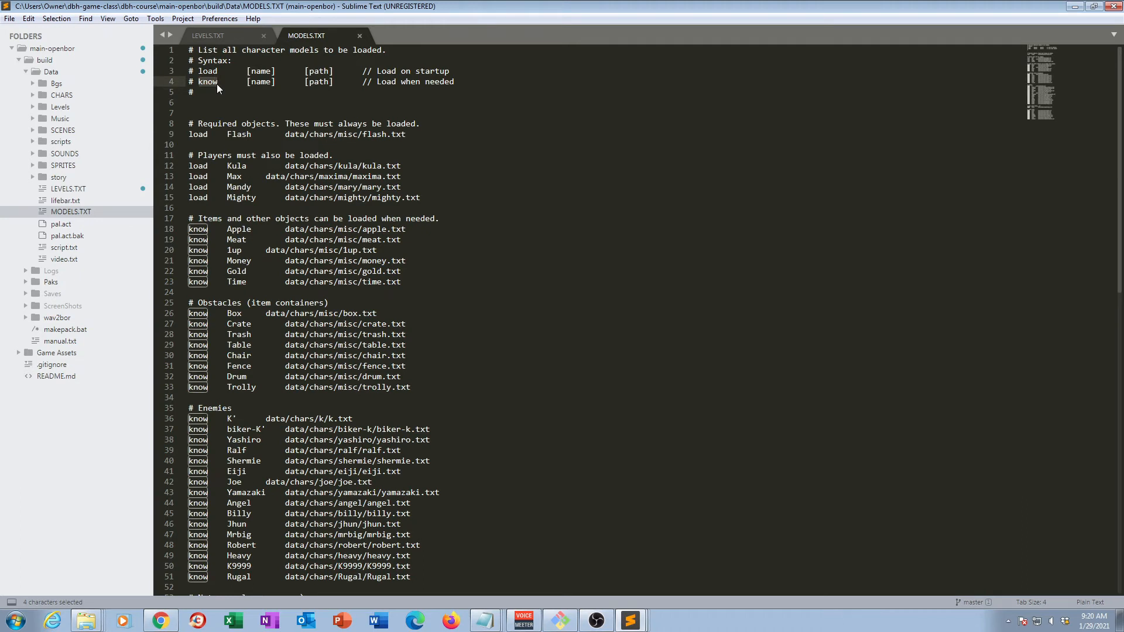
{"action": "left_click", "coordinate": [307, 81]}
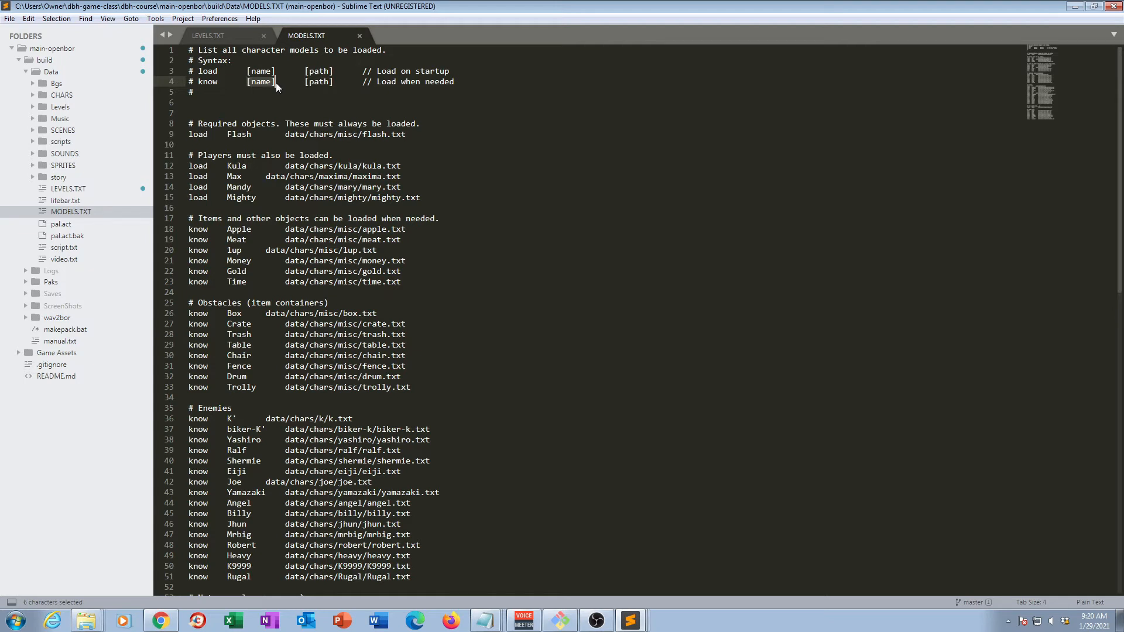
{"action": "mouse_move", "coordinate": [359, 81]}
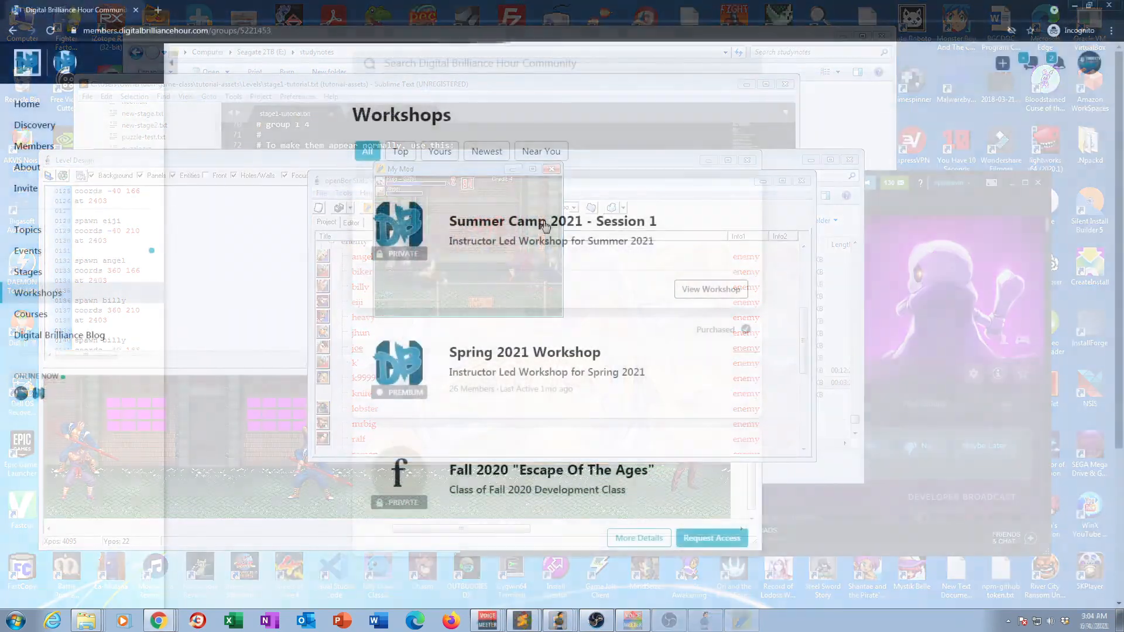
Step: Open the Summer Camp 2021 - Session 1 workshop and view its events
{"action": "left_click", "coordinate": [710, 289]}
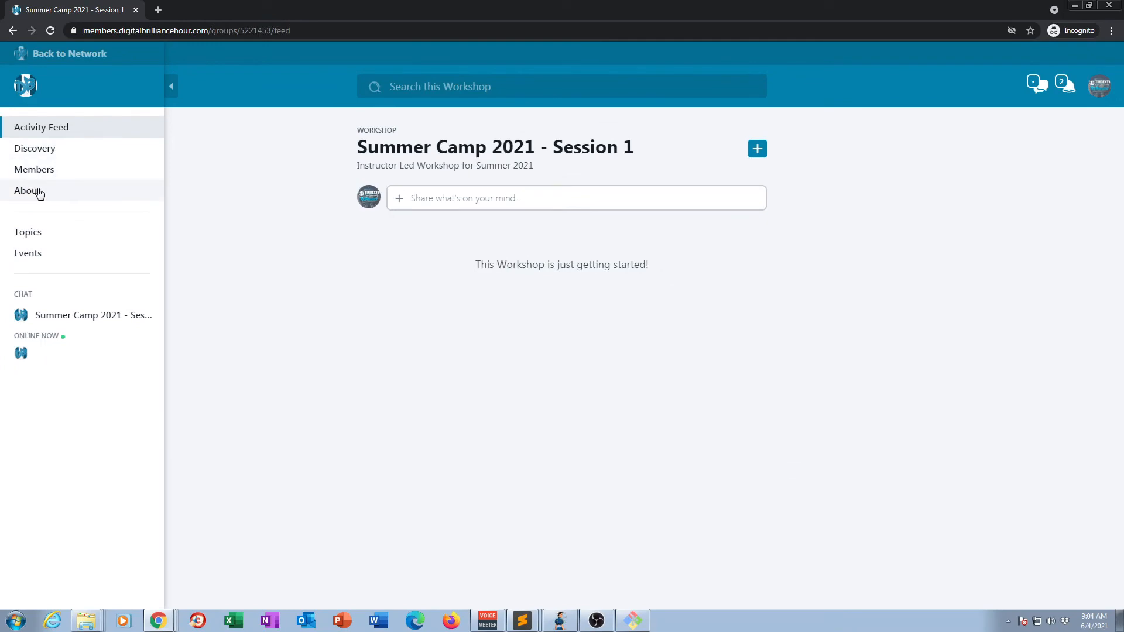
{"action": "left_click", "coordinate": [28, 253]}
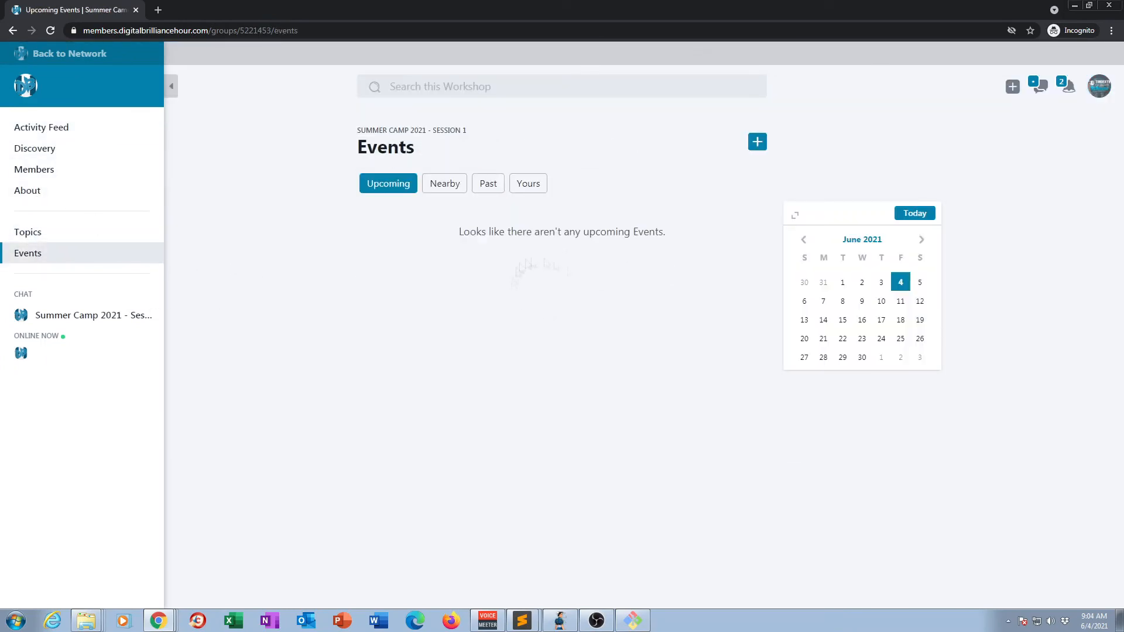
{"action": "left_click", "coordinate": [66, 53]}
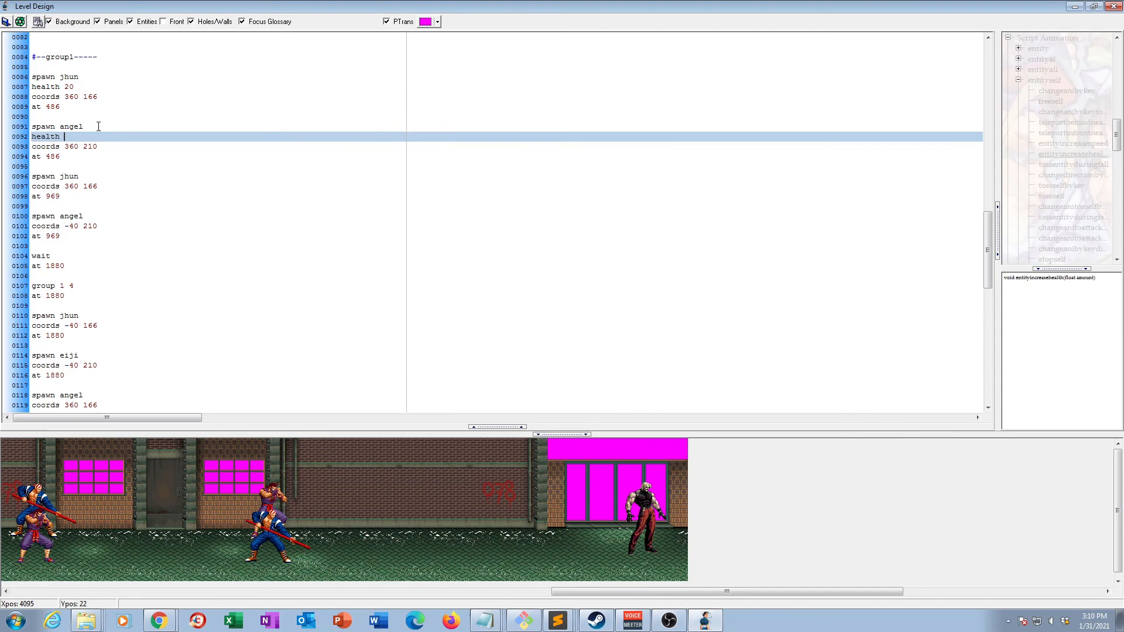
Step: Enter a health value of 20 for the angel and jhun spawns in group1
{"action": "type", "text": "20"}
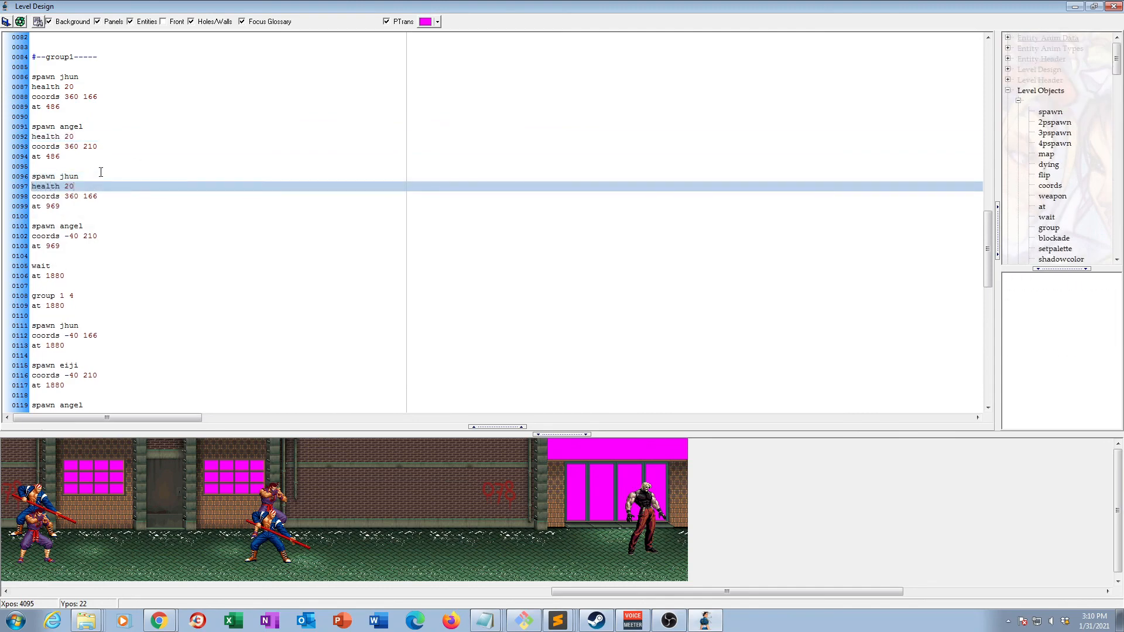